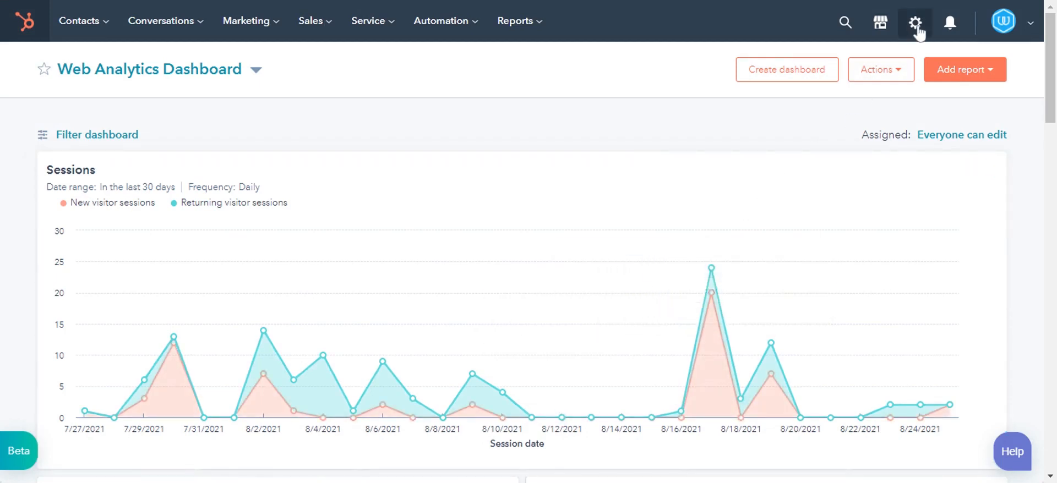
Open the Account Defaults Security tab and begin exporting the account login history
left_click(914, 22)
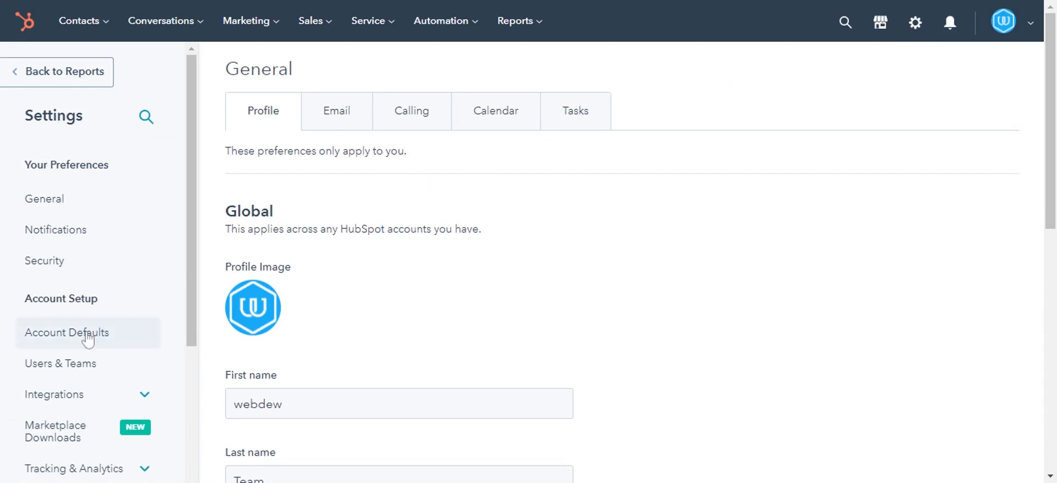
left_click(65, 333)
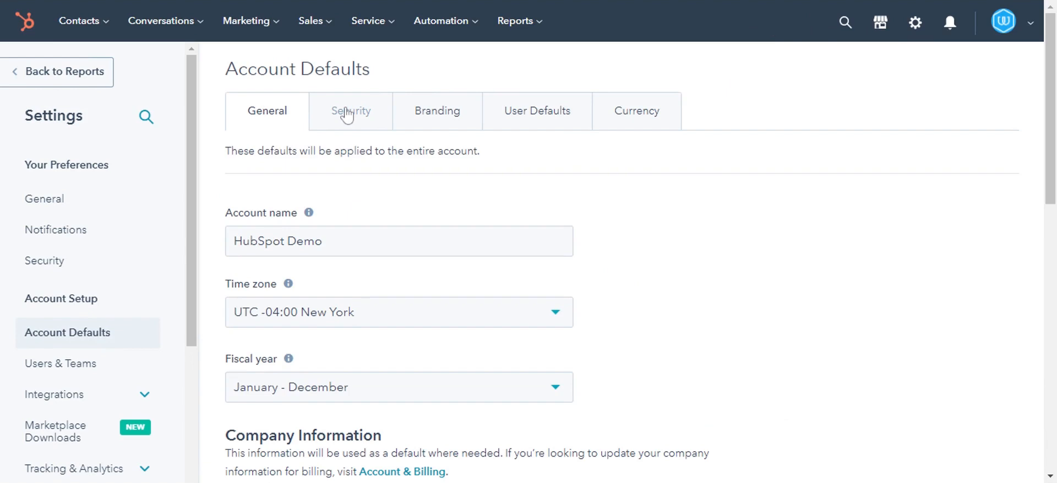
left_click(350, 111)
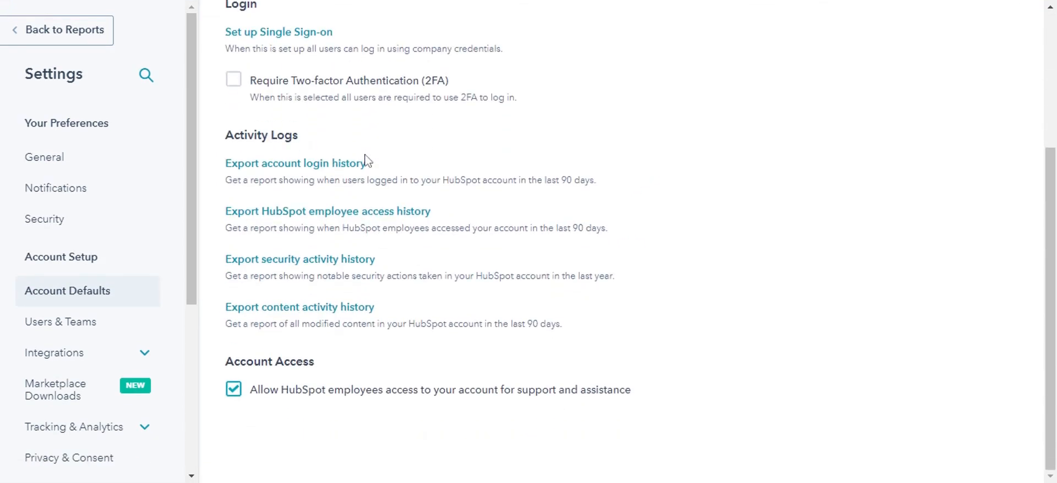
mouse_move(313, 298)
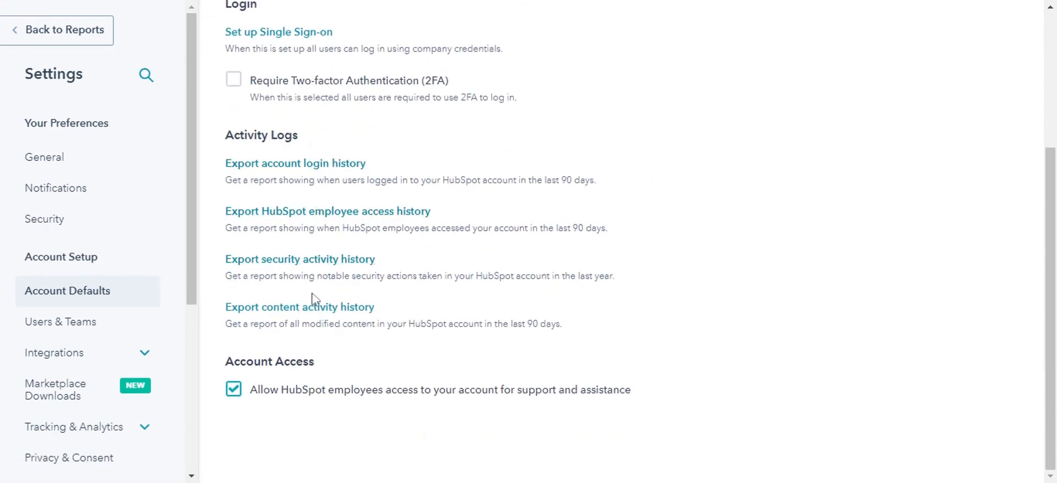
left_click(295, 163)
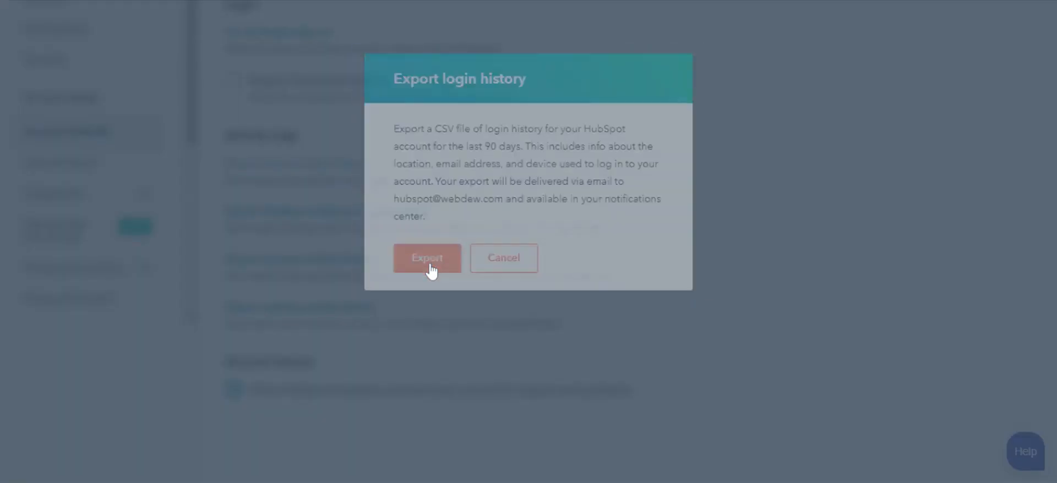
Confirm Export in the Export login history dialog to get the Success banner
left_click(427, 259)
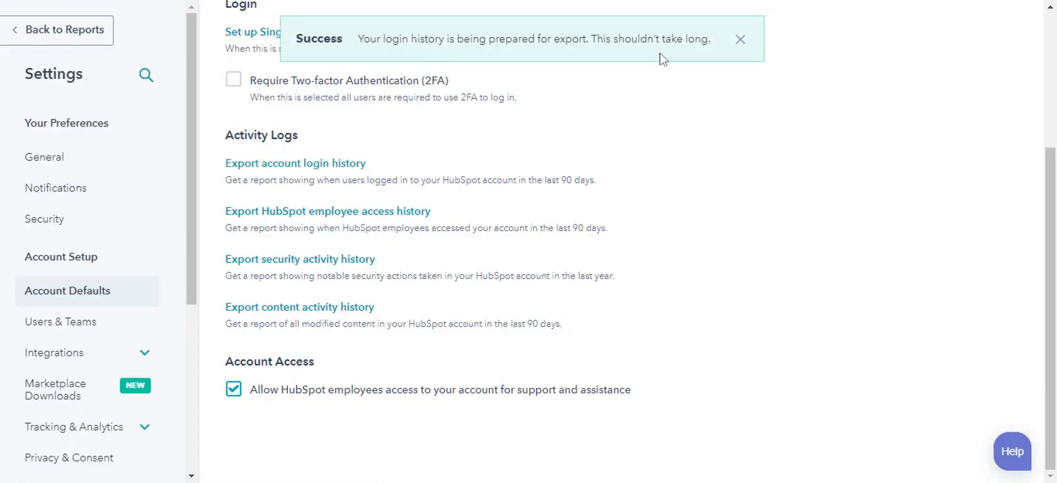